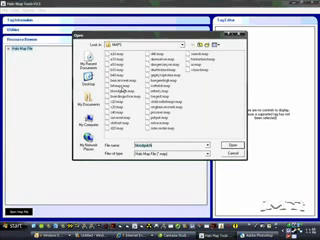
Step: Load bloodgulch.map in Halo Map Tools to reach the Banshee bitmap
click(180, 44)
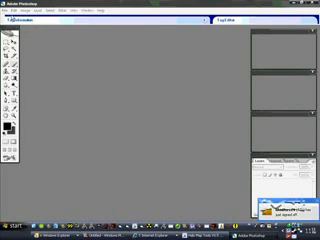
Step: Load the extracted Banshee texture file into Photoshop for editing
click(10, 16)
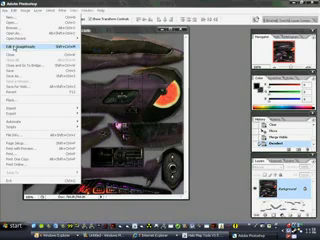
Step: Save the watermelon-edited Banshee texture in its original format
click(24, 64)
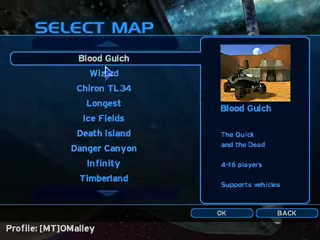
Step: Start a Blood Gulch game and enter first-person gameplay near the Banshee
click(224, 214)
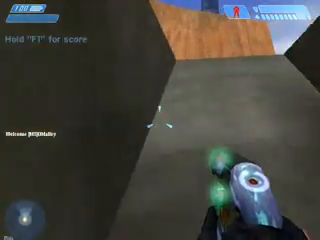
mouse_move(160, 120)
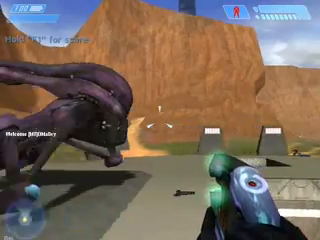